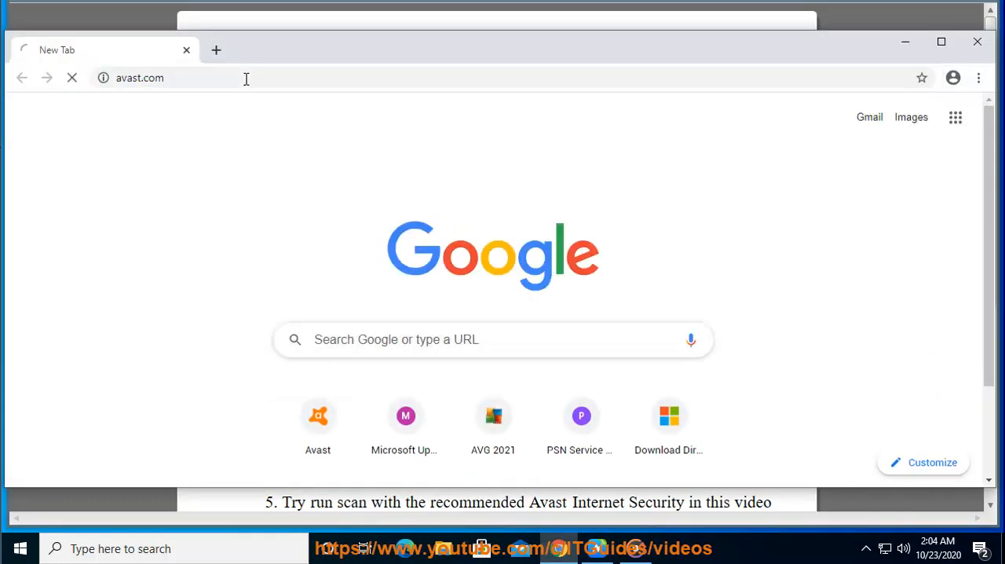
Load avast.com in Google Chrome to view its performance products.
{"action": "key", "text": "Return"}
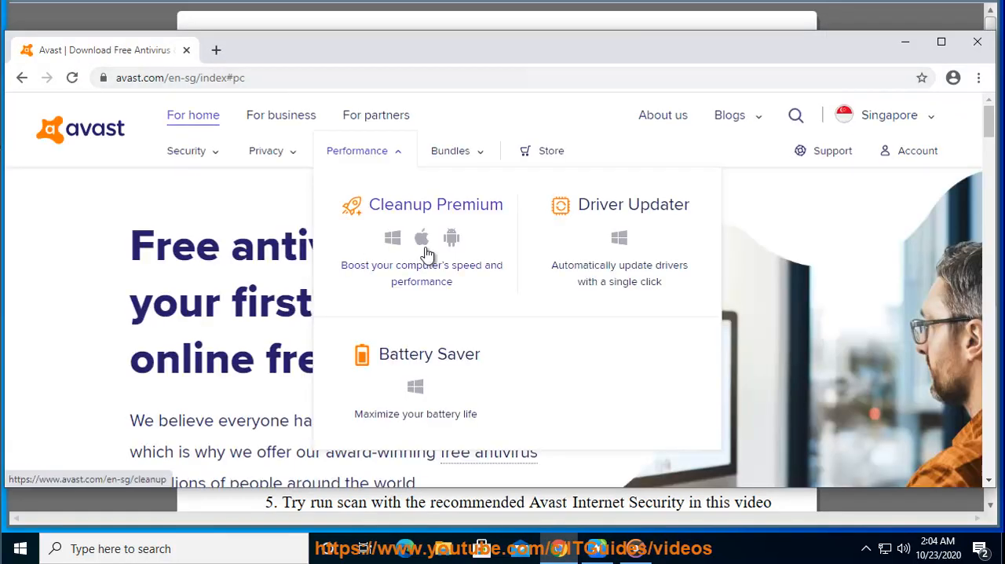
{"action": "mouse_move", "coordinate": [514, 278]}
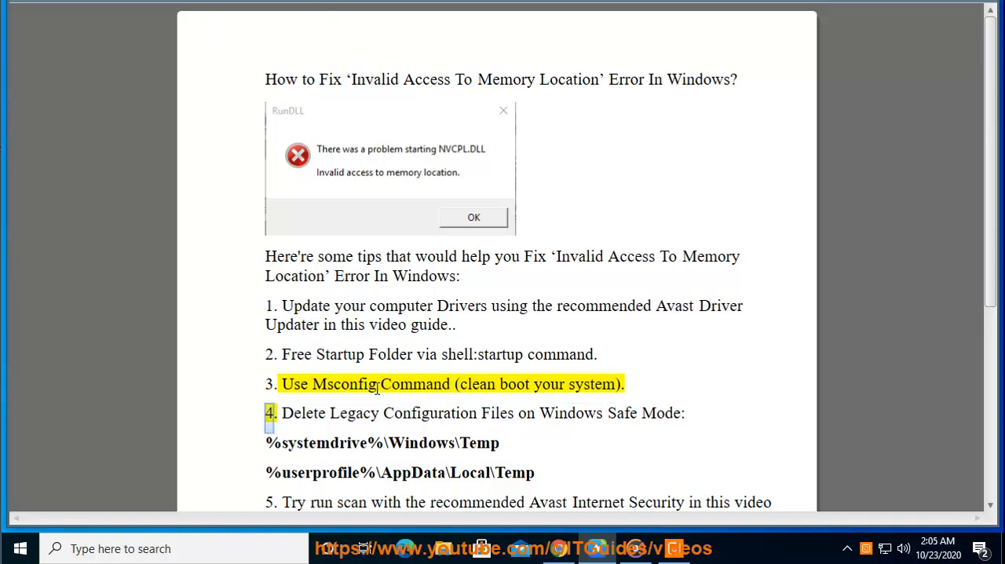
{"action": "mouse_move", "coordinate": [538, 354]}
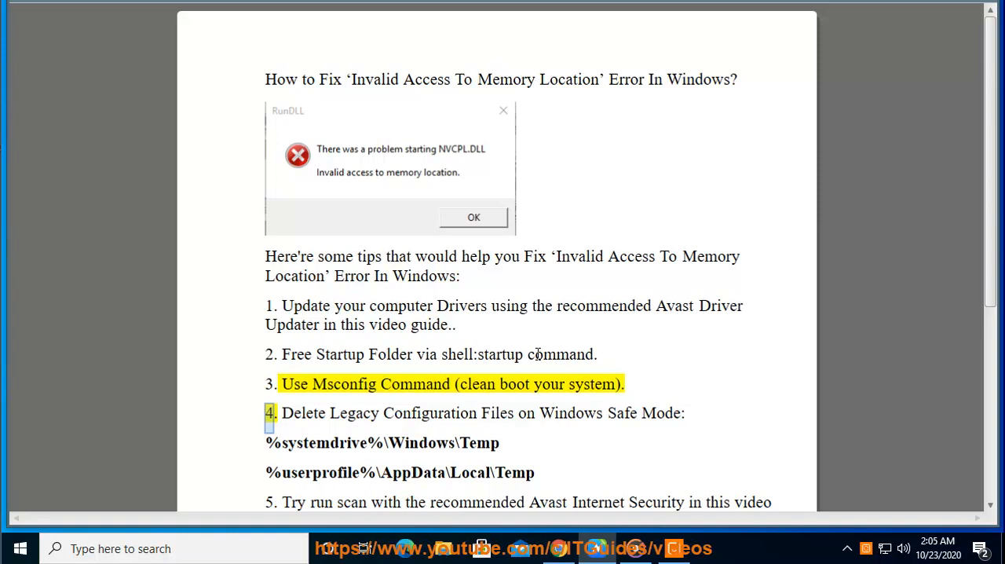
Copy shell:startup from the tips article into the Win+R Run box.
{"action": "double_click", "coordinate": [485, 354]}
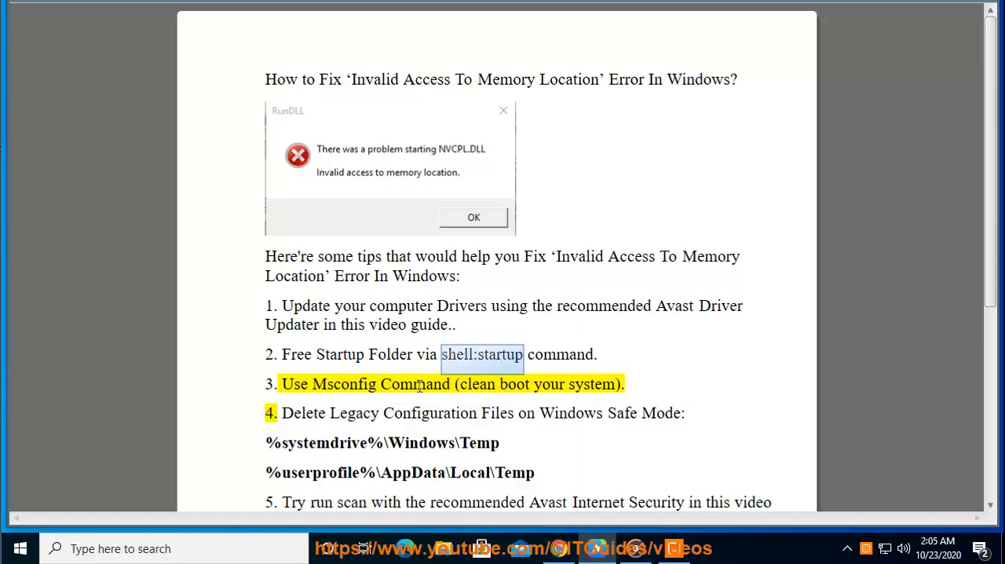
{"action": "key", "text": "Win+r"}
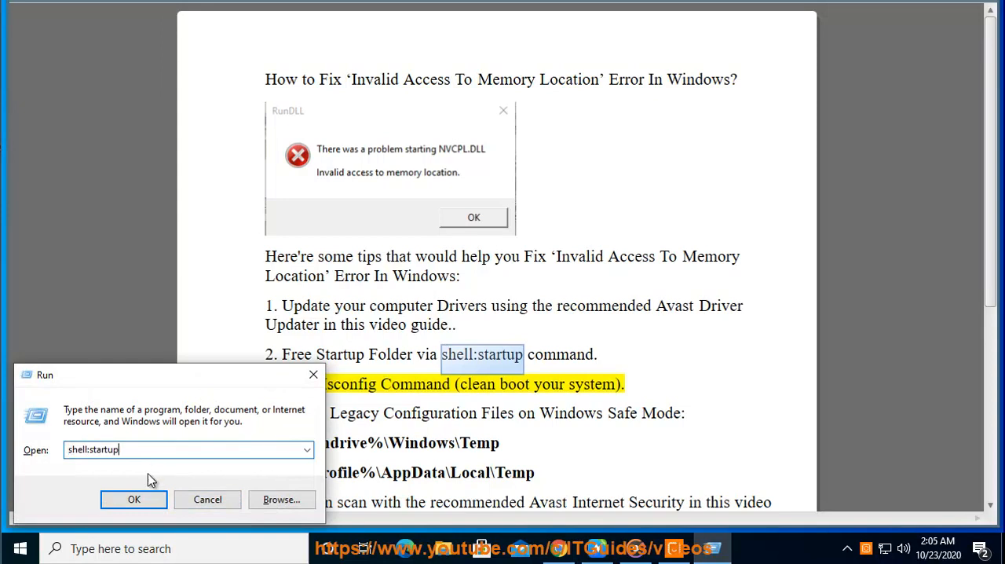
Run shell:startup and delete the Twitch shortcut from the Startup folder.
{"action": "left_click", "coordinate": [134, 500]}
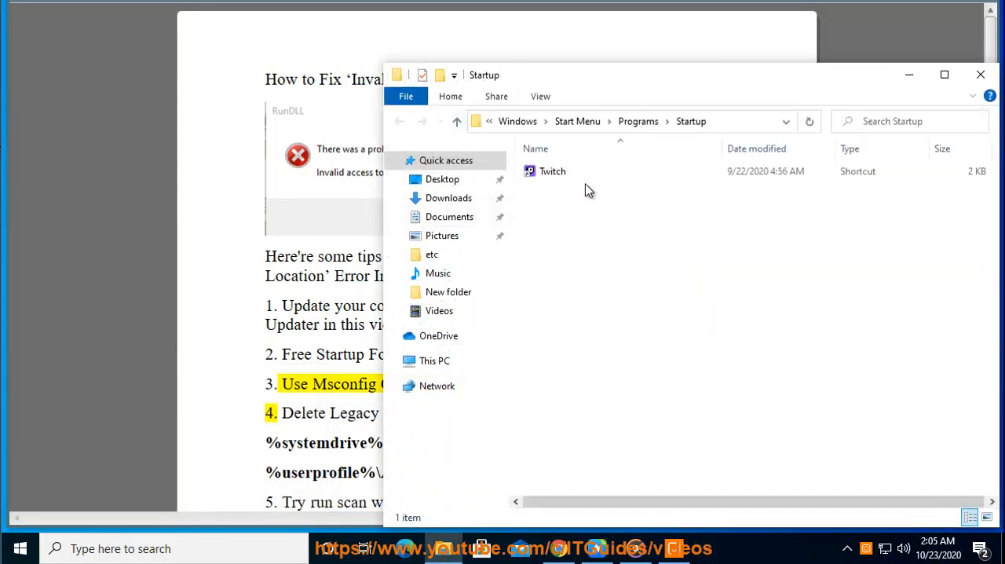
{"action": "right_click", "coordinate": [553, 170]}
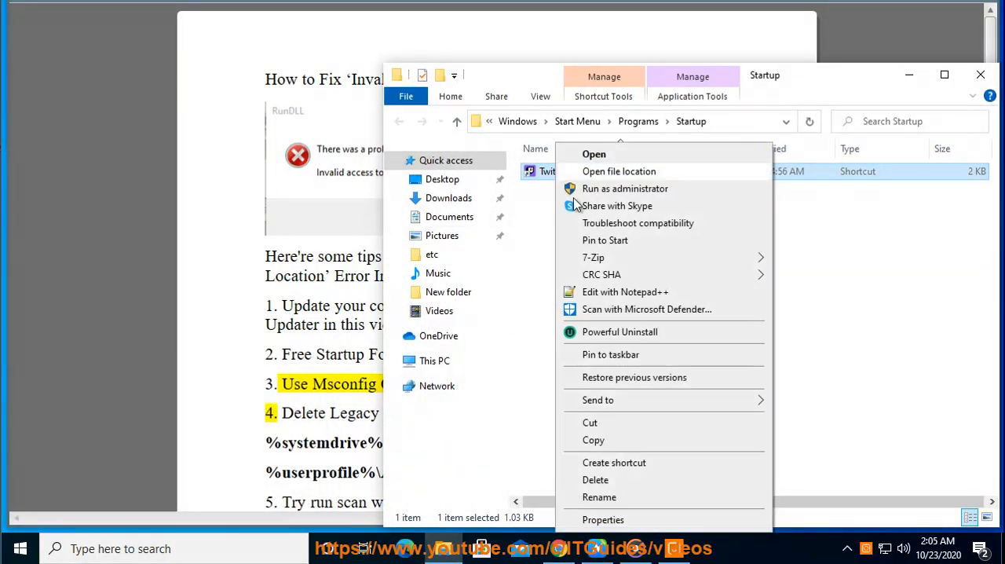
{"action": "mouse_move", "coordinate": [612, 480]}
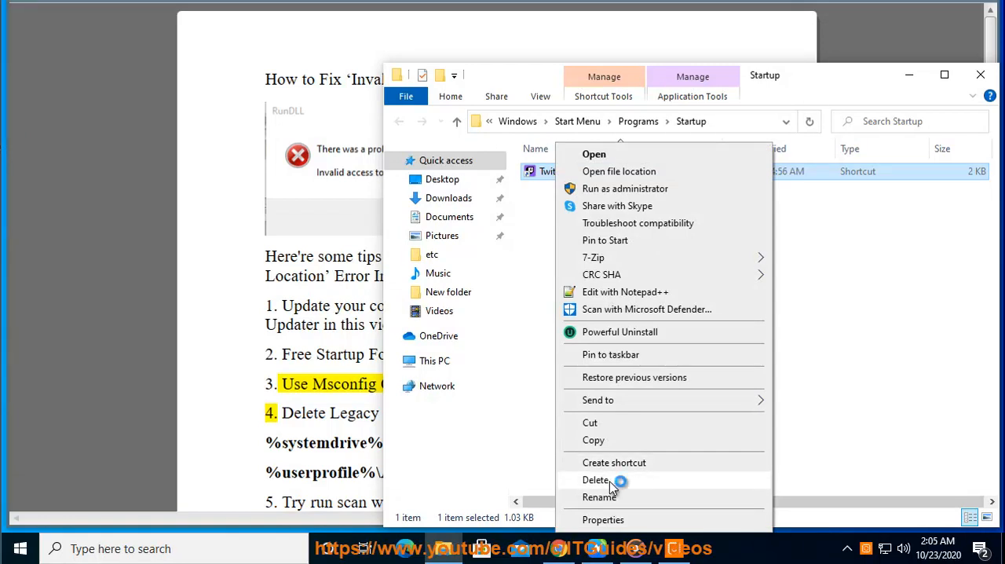
{"action": "left_click", "coordinate": [597, 480]}
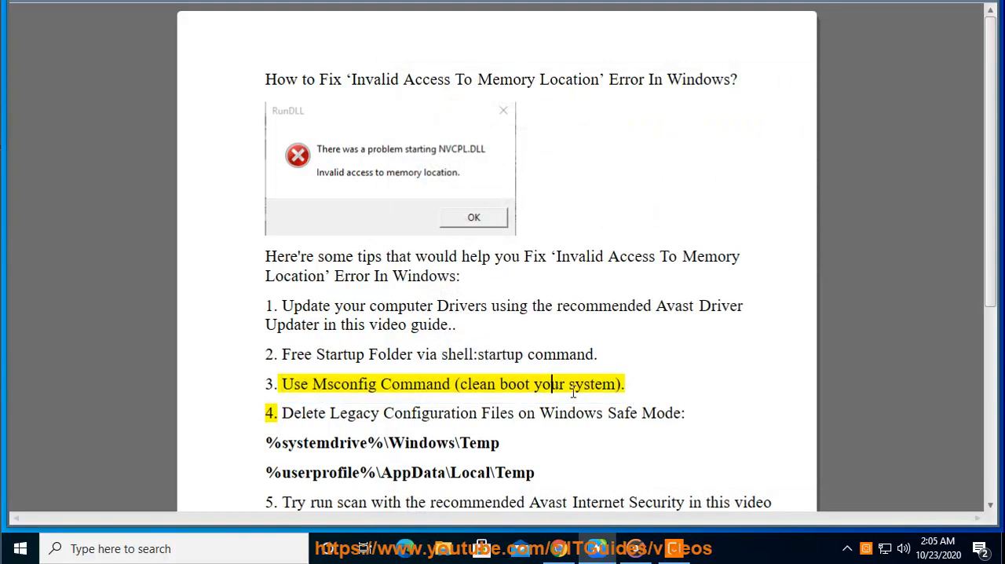
Search Chrome for 'clean boot windows 10' using the tip 3 wording.
{"action": "double_click", "coordinate": [498, 384]}
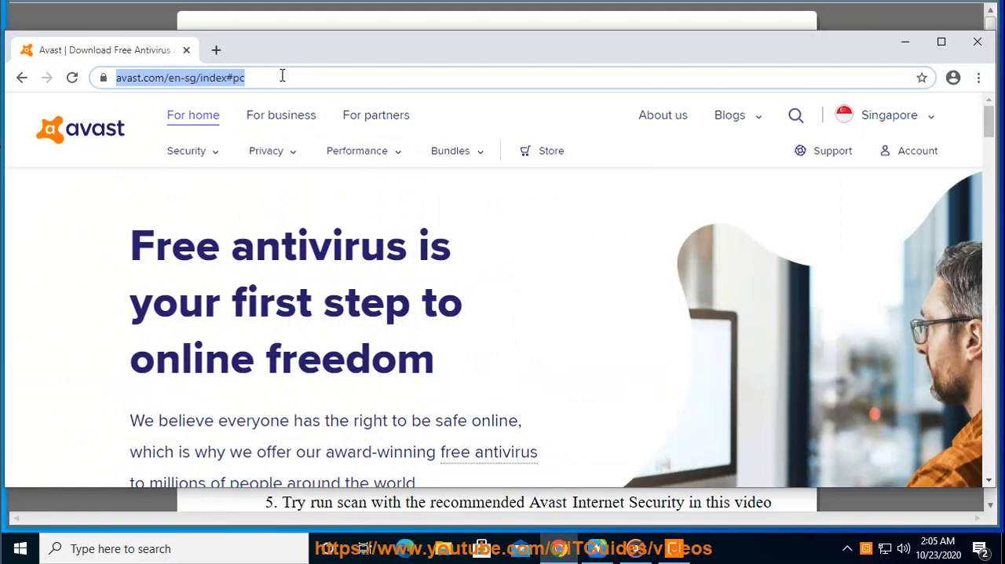
{"action": "type", "text": "cl"}
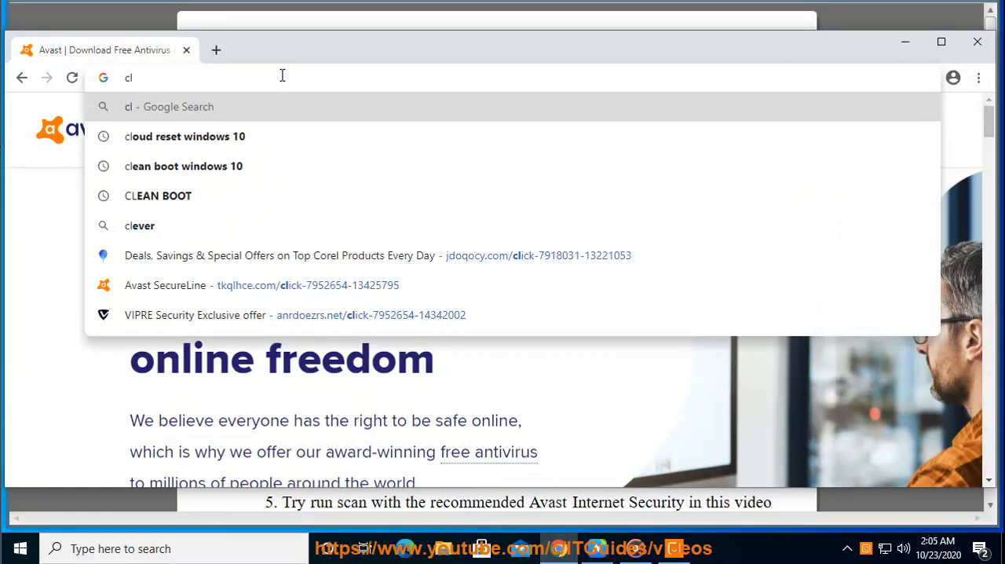
{"action": "left_click", "coordinate": [184, 166]}
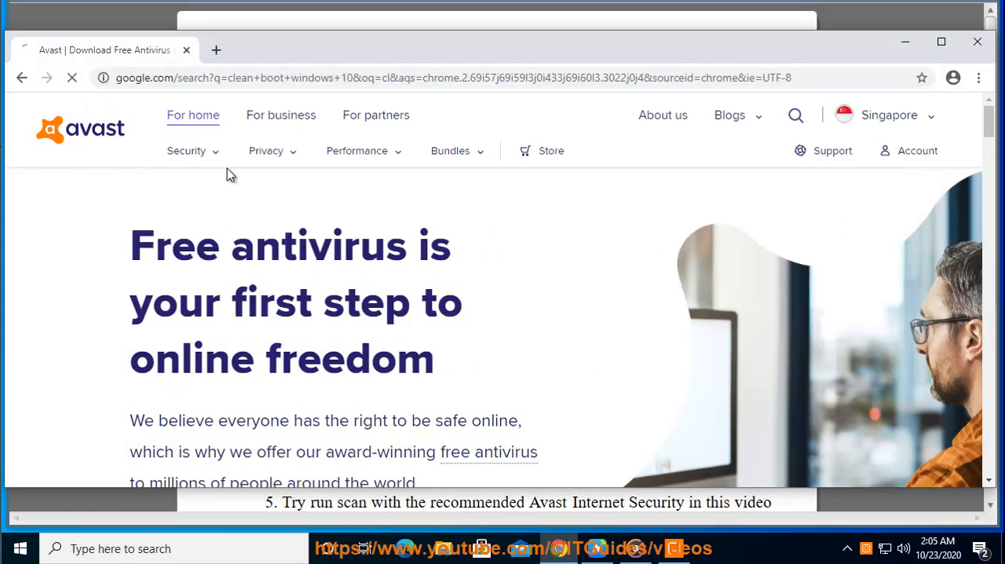
{"action": "left_click", "coordinate": [21, 77]}
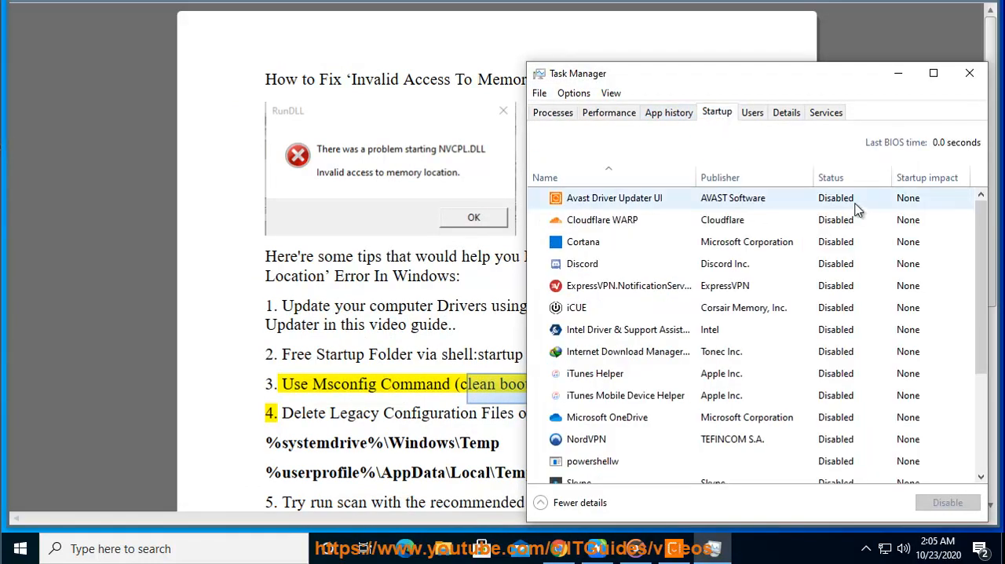
Pick MSCONFIG from the Run box command history.
{"action": "left_click", "coordinate": [614, 197]}
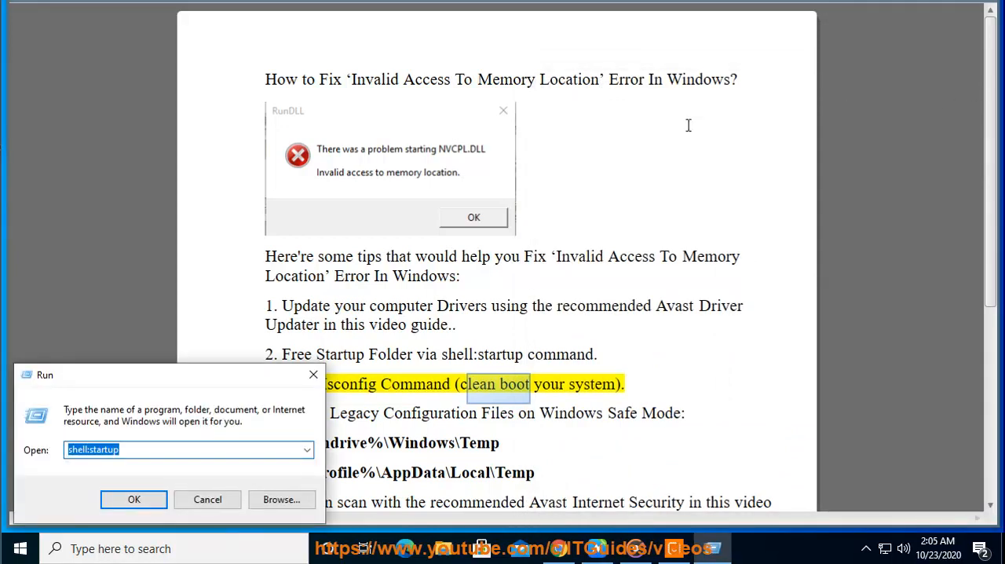
{"action": "left_click", "coordinate": [306, 449]}
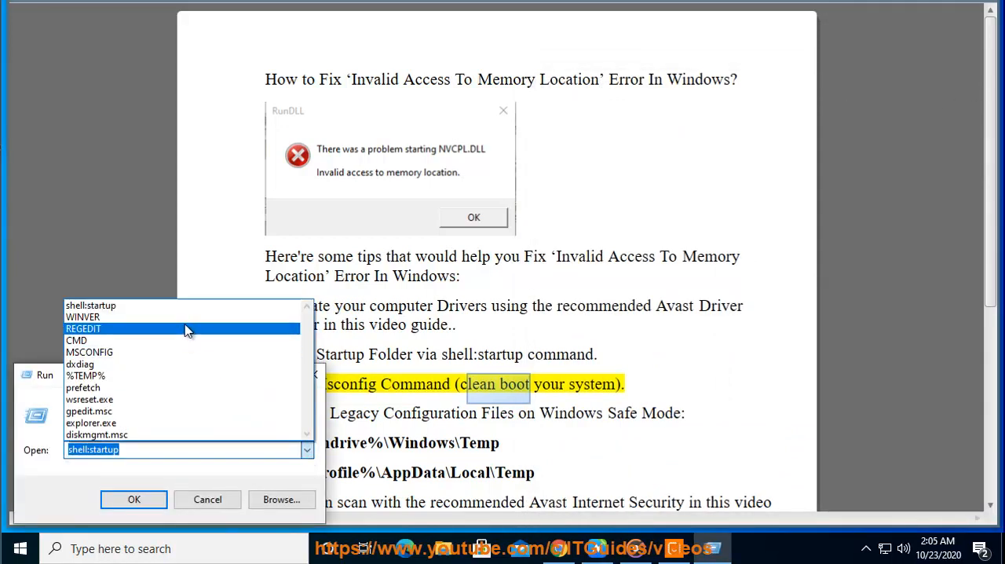
{"action": "left_click", "coordinate": [88, 352]}
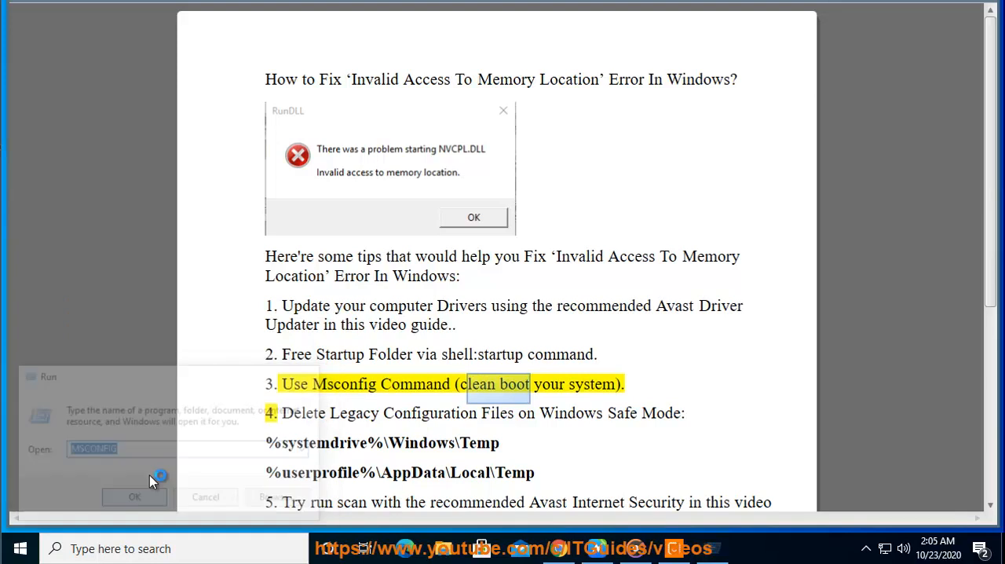
Run msconfig, hide all Microsoft services, and save with the rest disabled.
{"action": "left_click", "coordinate": [134, 497]}
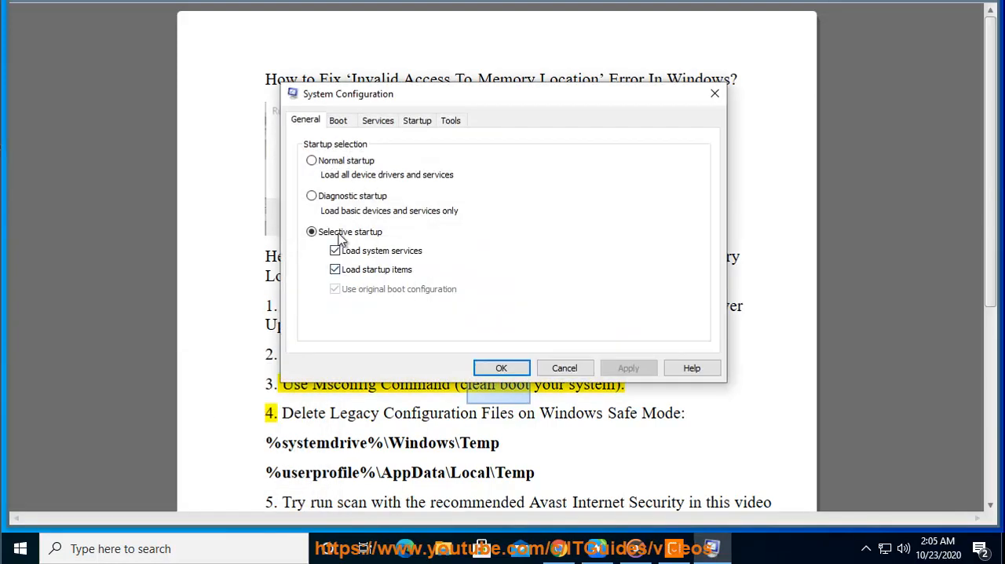
{"action": "left_click", "coordinate": [378, 121]}
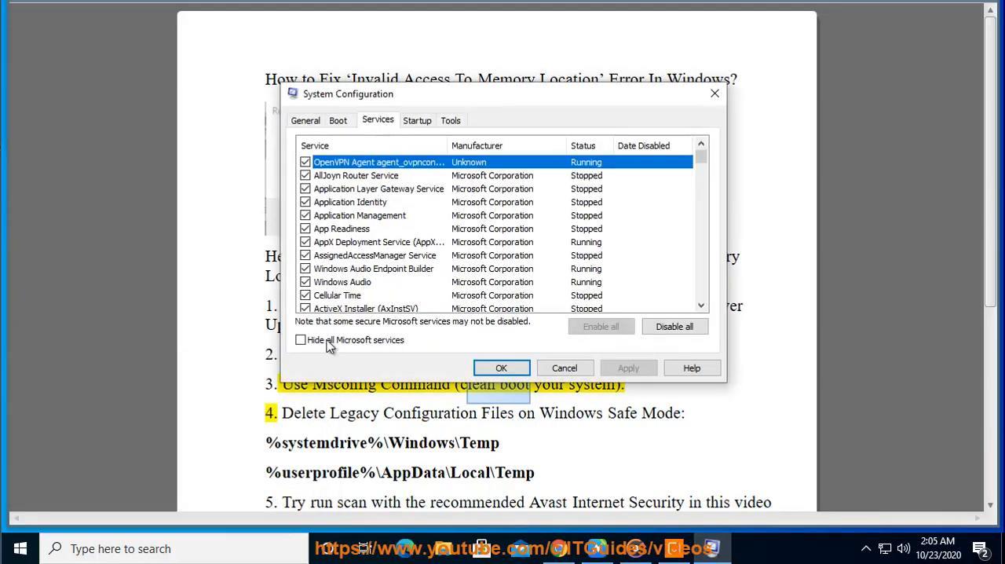
{"action": "left_click", "coordinate": [300, 339]}
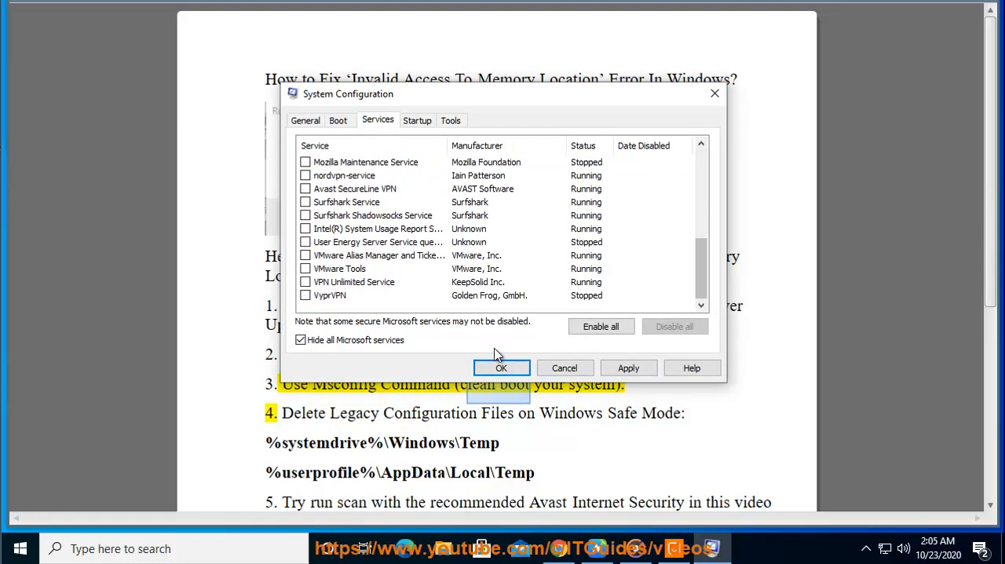
{"action": "left_click", "coordinate": [501, 368]}
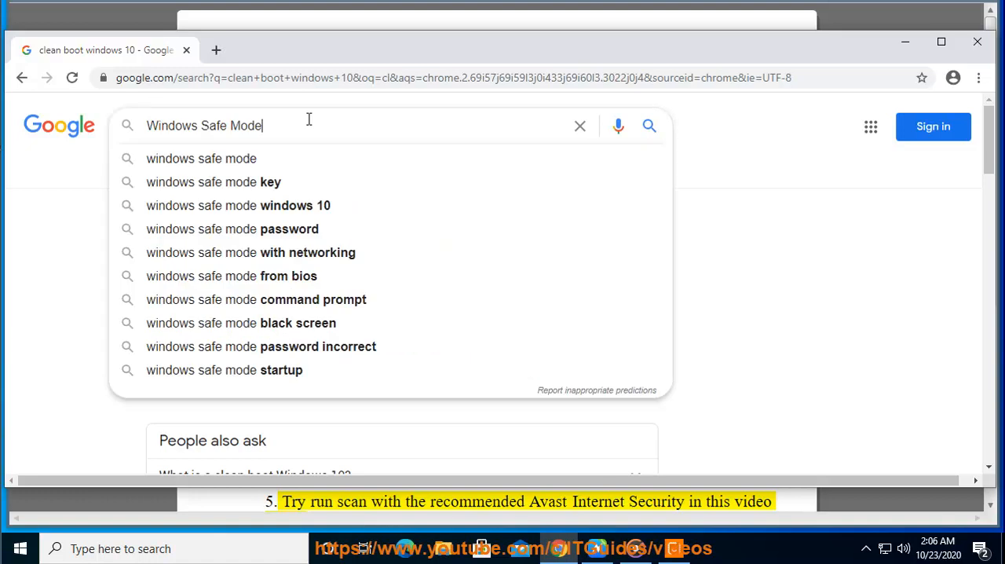
Search Google for Windows Safe Mode and select tip 4's Windows Temp path.
{"action": "key", "text": "Return"}
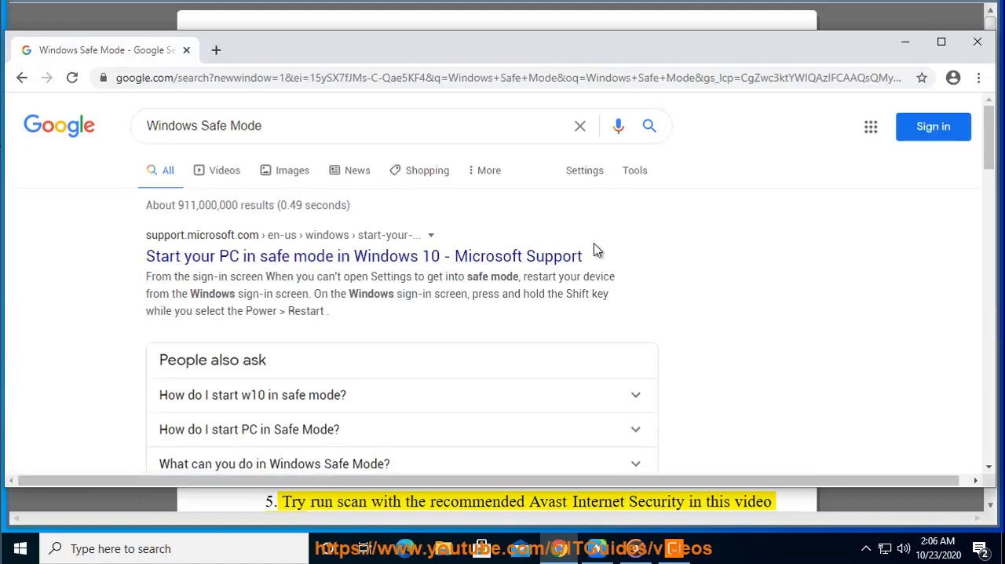
{"action": "double_click", "coordinate": [364, 255]}
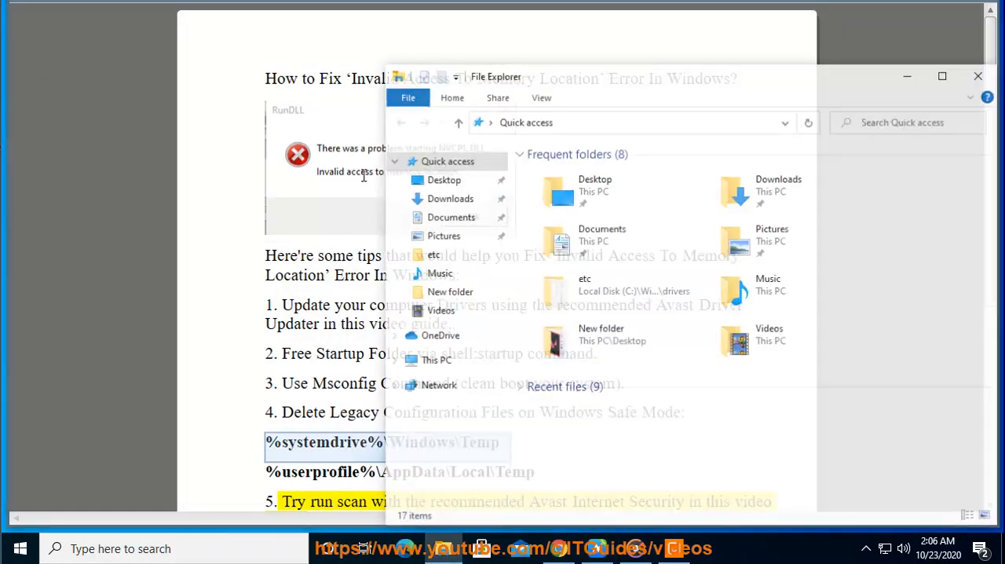
Go to %systemdrive%\Windows\Temp in File Explorer and select its contents.
{"action": "type", "text": "%systemdrive%\\Windows\\Temp"}
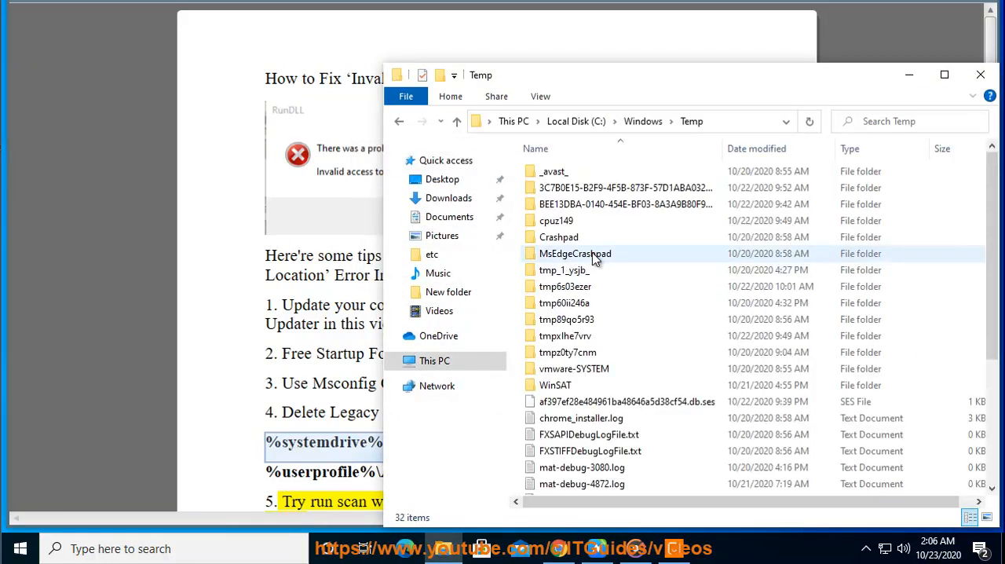
{"action": "key", "text": "ctrl+a"}
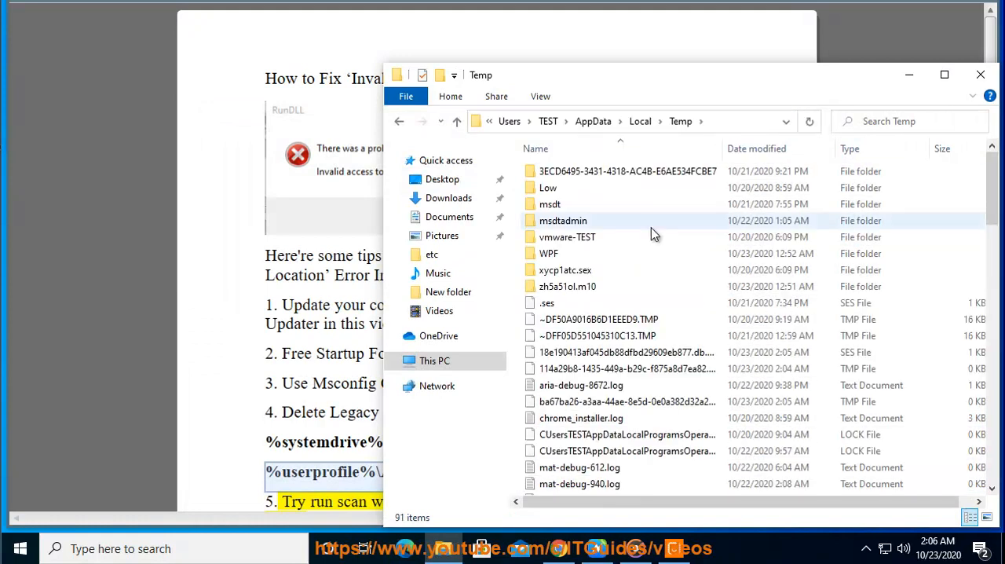
Select all 91 items in AppData\Local\Temp and bring up their Delete option.
{"action": "key", "text": "ctrl+a"}
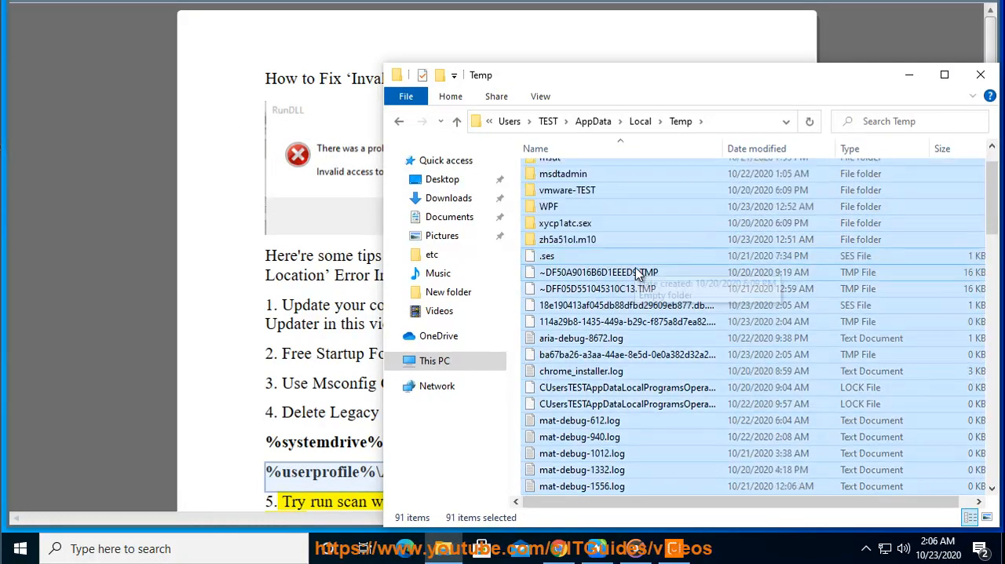
{"action": "right_click", "coordinate": [636, 271]}
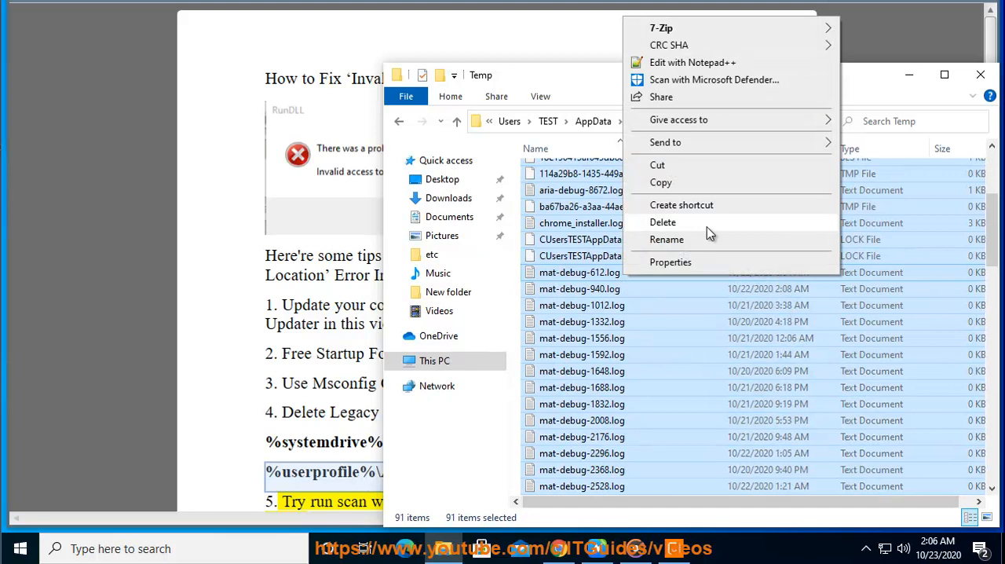